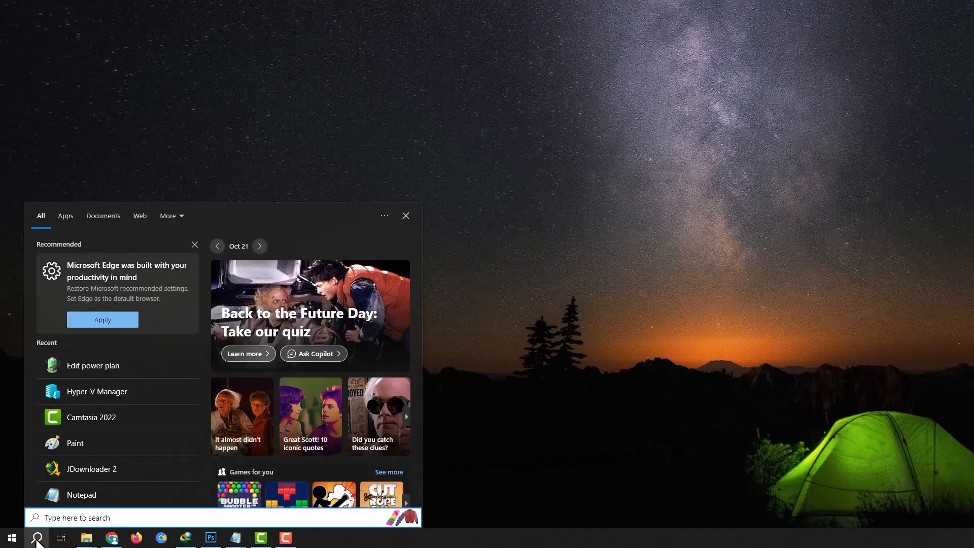
# Search the Start menu for "power optio" to surface Power & sleep settings.
pyautogui.write('power optio')
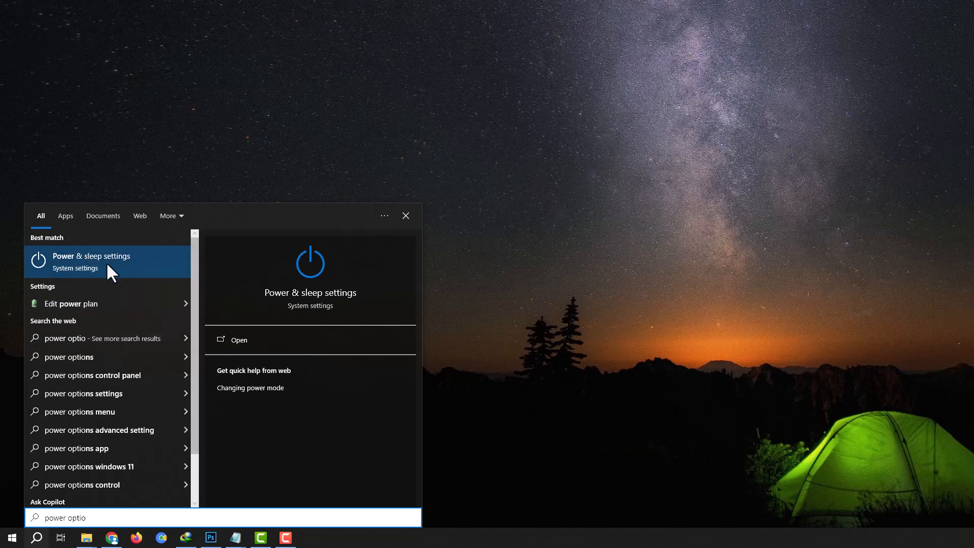
# Reach the classic Control Panel Power Options page via Power & sleep settings.
pyautogui.click(91, 262)
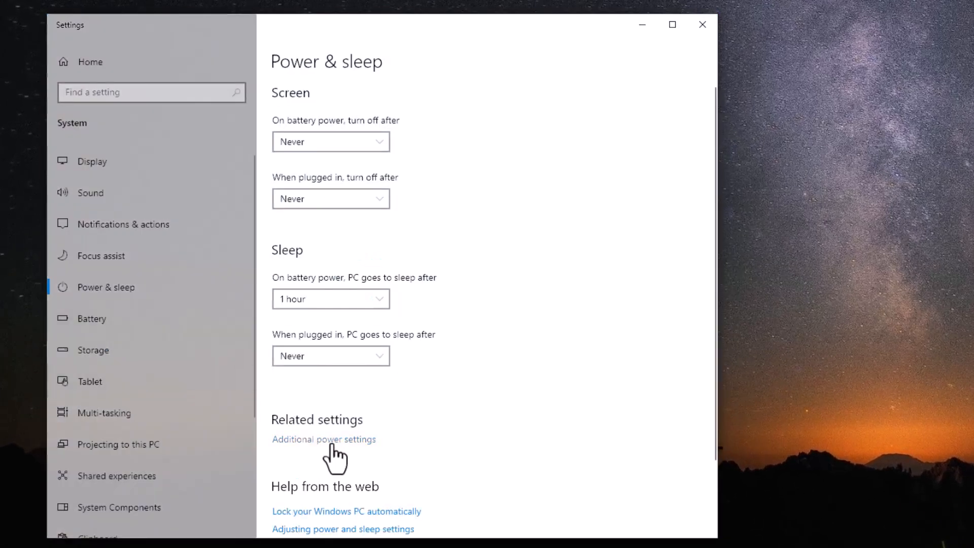
pyautogui.click(324, 440)
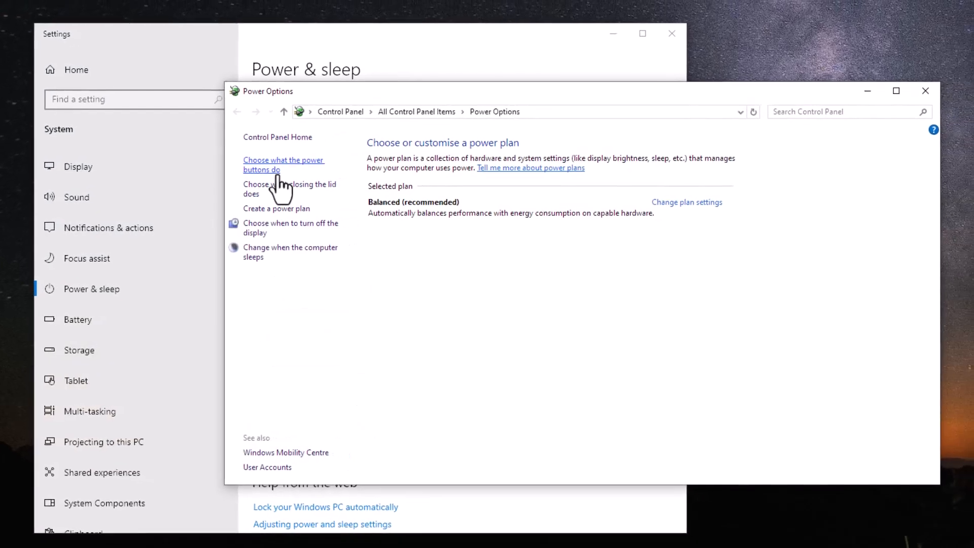
# Untick 'Turn on fast start-up (recommended)' in the power button settings.
pyautogui.click(283, 164)
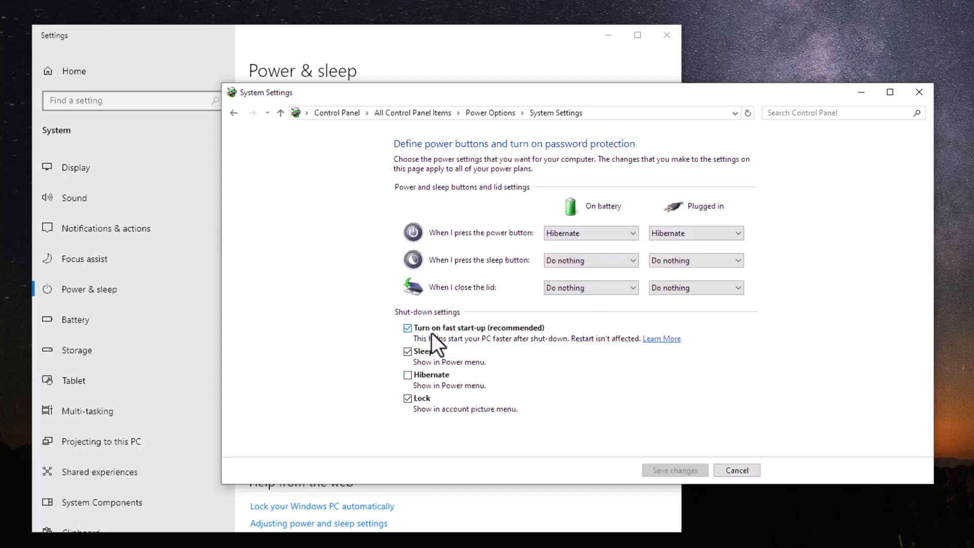
pyautogui.click(408, 328)
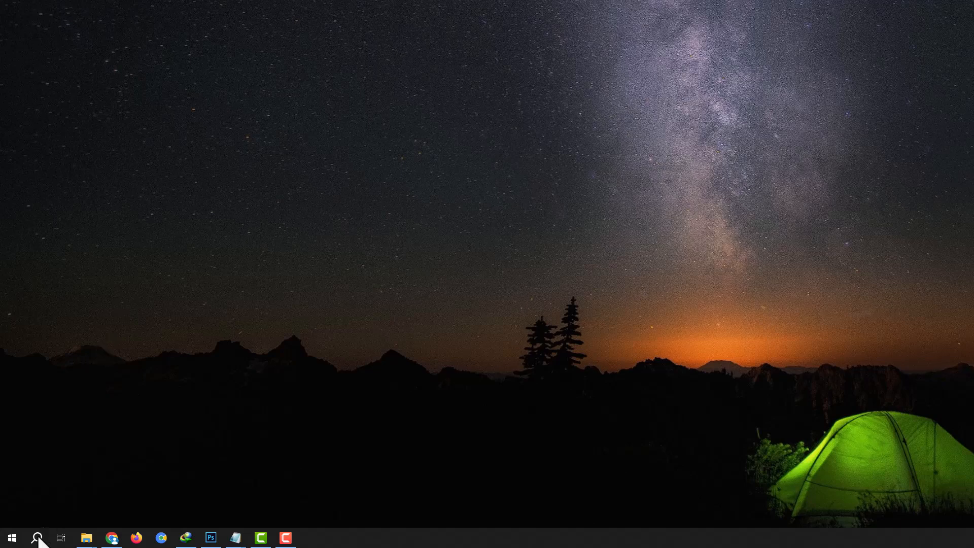
# Search the Start menu for "cmd" to find Command Prompt with its administrator option.
pyautogui.click(36, 537)
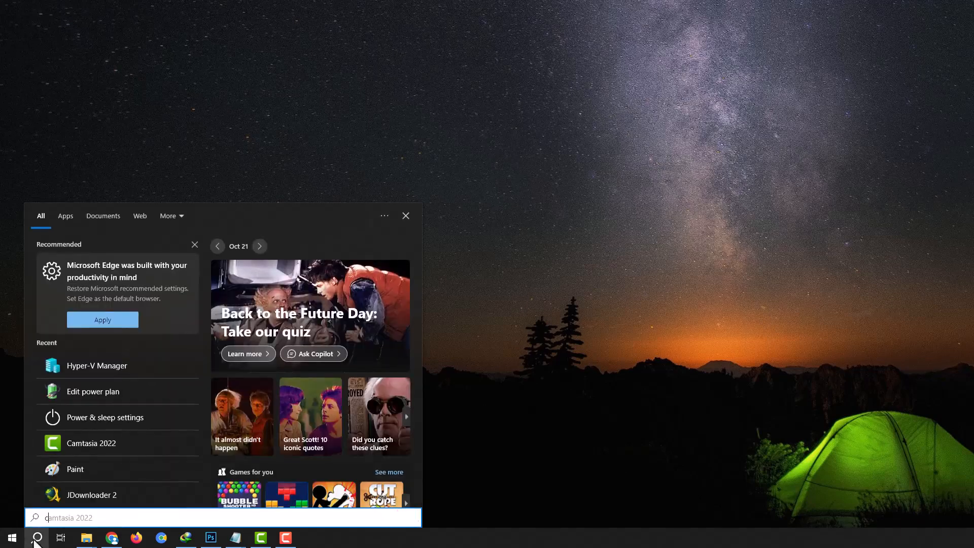
pyautogui.write('cmd')
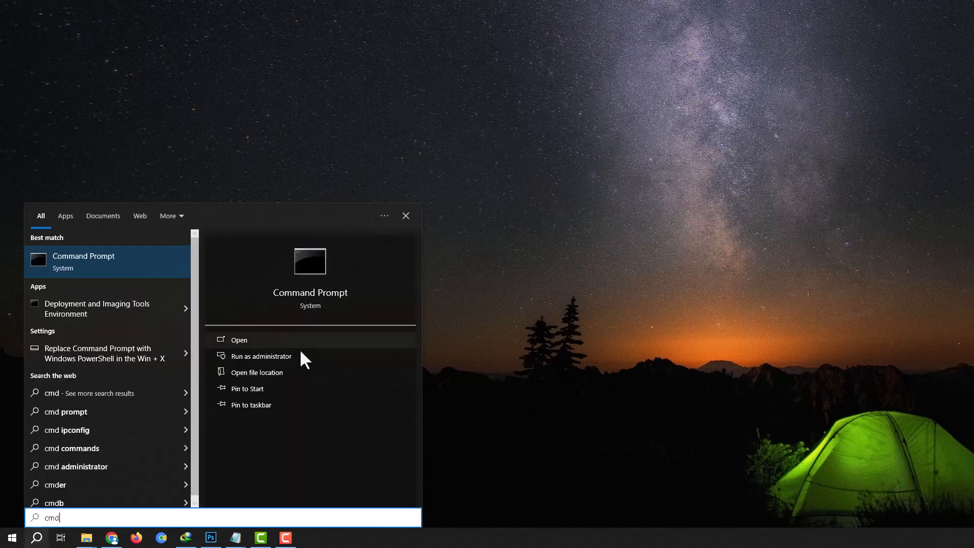